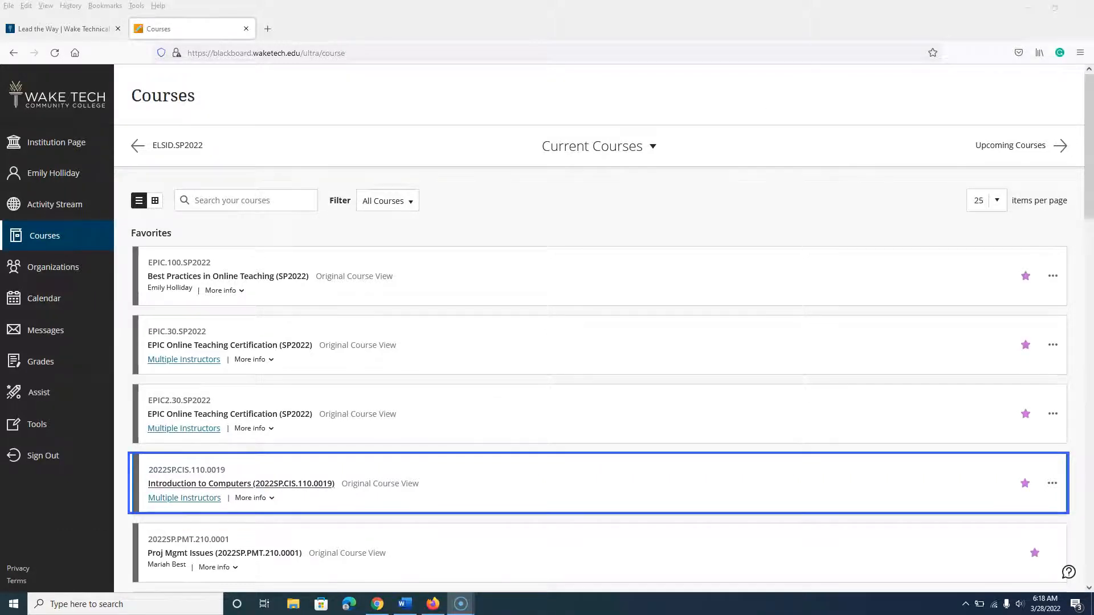
Open the Introduction to Computers course and reveal its Packages and Utilities tools
{"action": "left_click", "coordinate": [240, 484]}
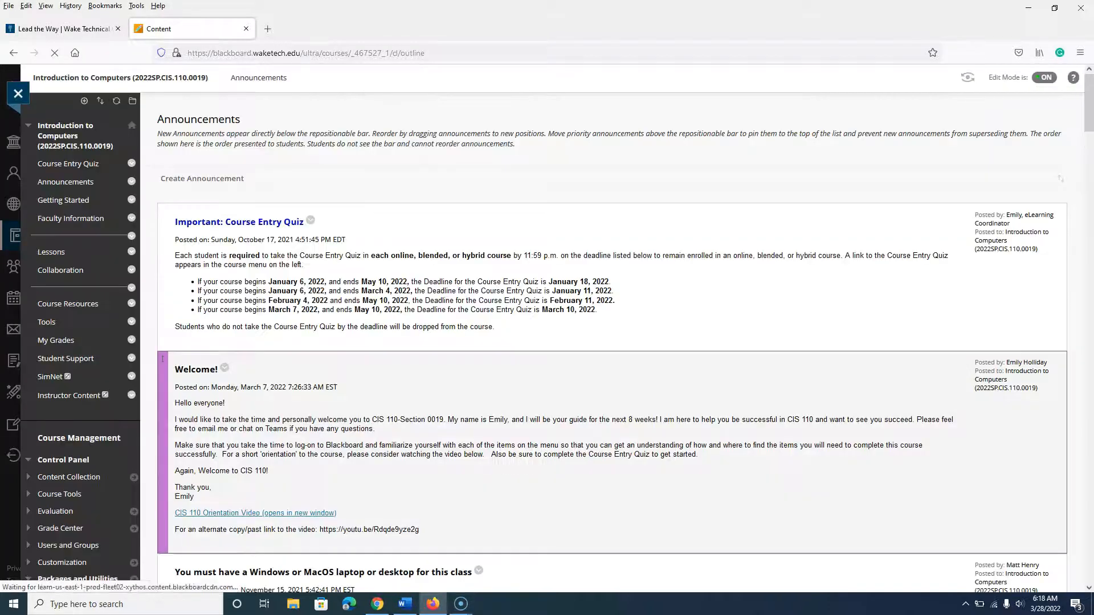
{"action": "scroll", "scroll_direction": "down", "scroll_amount": 3}
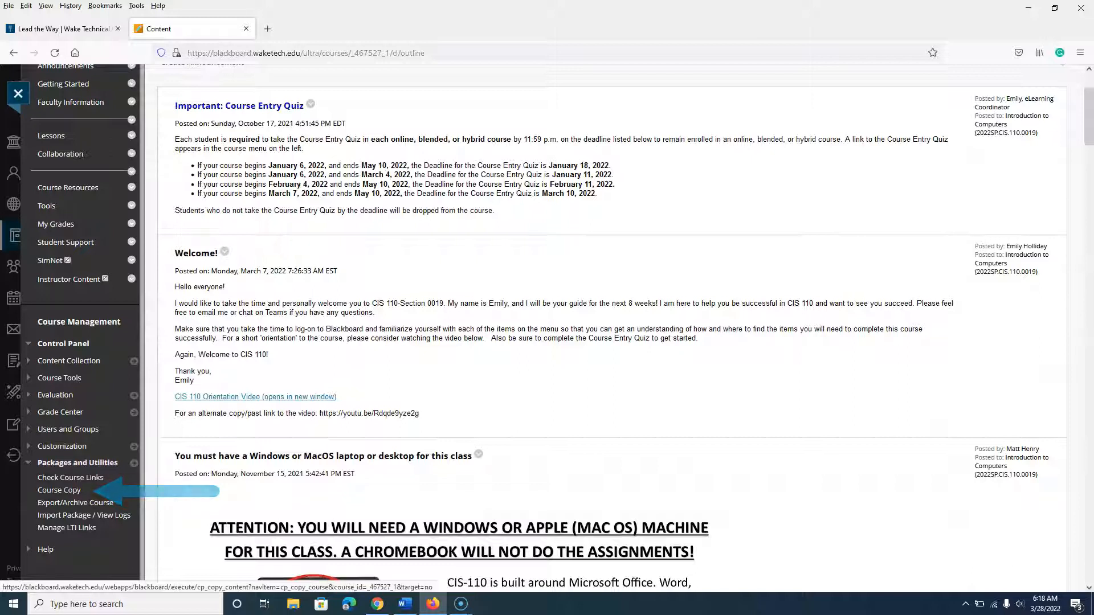
Start Course Copy into an existing course with destination ID CIS.110.DEV.HOLLIDAY, verified via Browse
{"action": "left_click", "coordinate": [58, 490]}
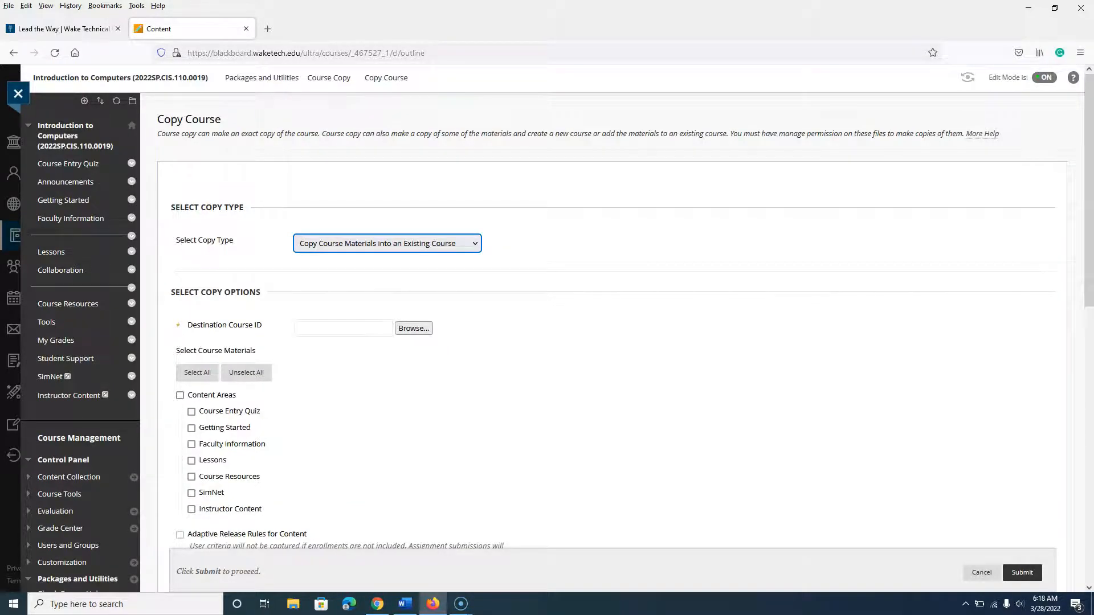
{"action": "type", "text": "CIS.110.DEV.HOLLIDAY"}
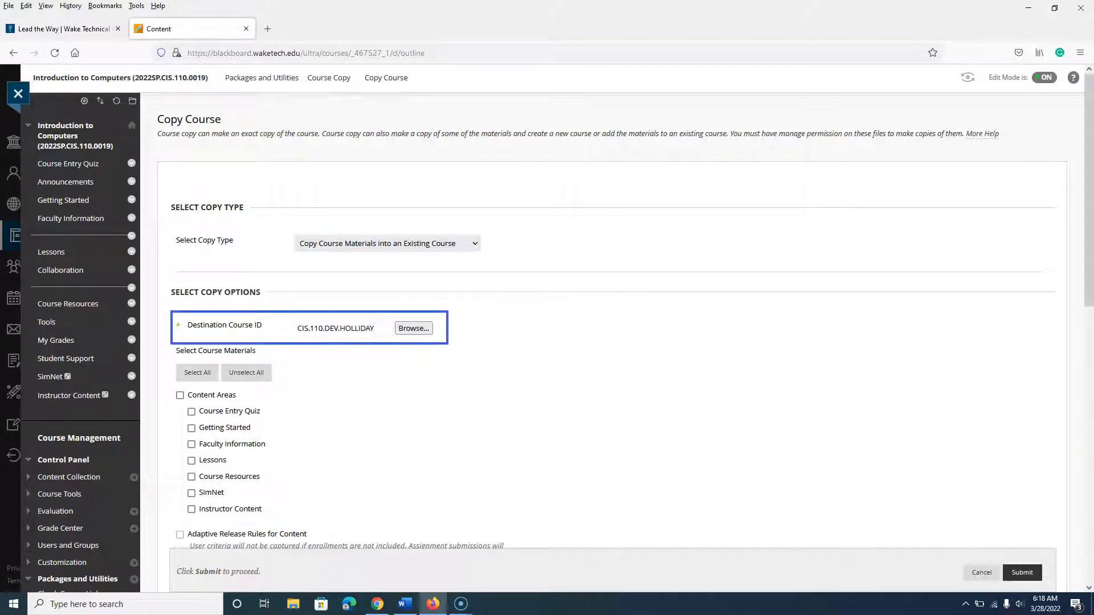
{"action": "left_click", "coordinate": [335, 329]}
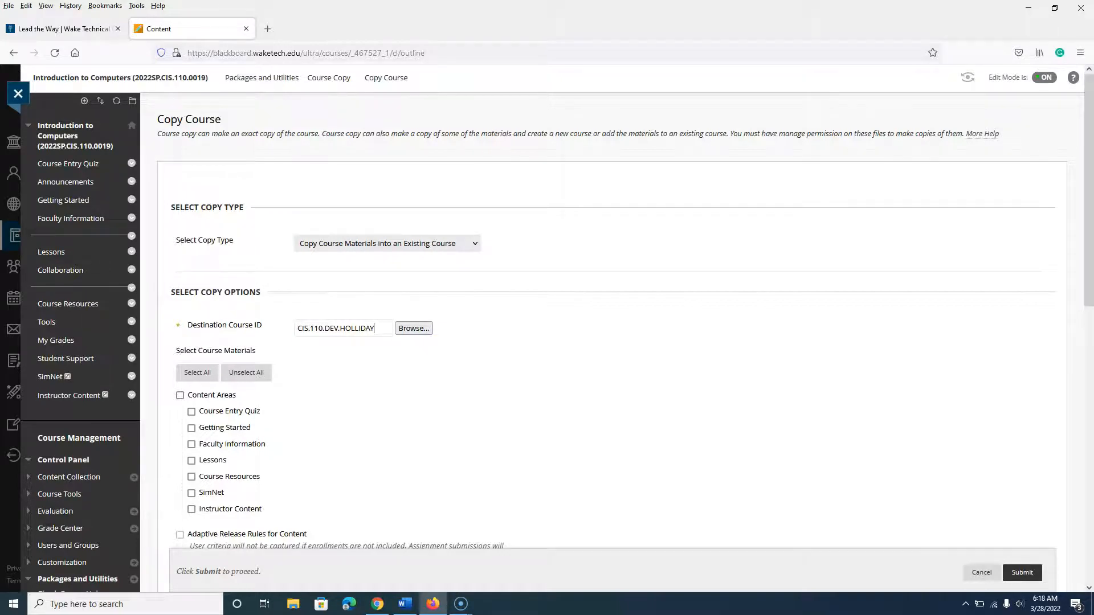
{"action": "left_click", "coordinate": [413, 328]}
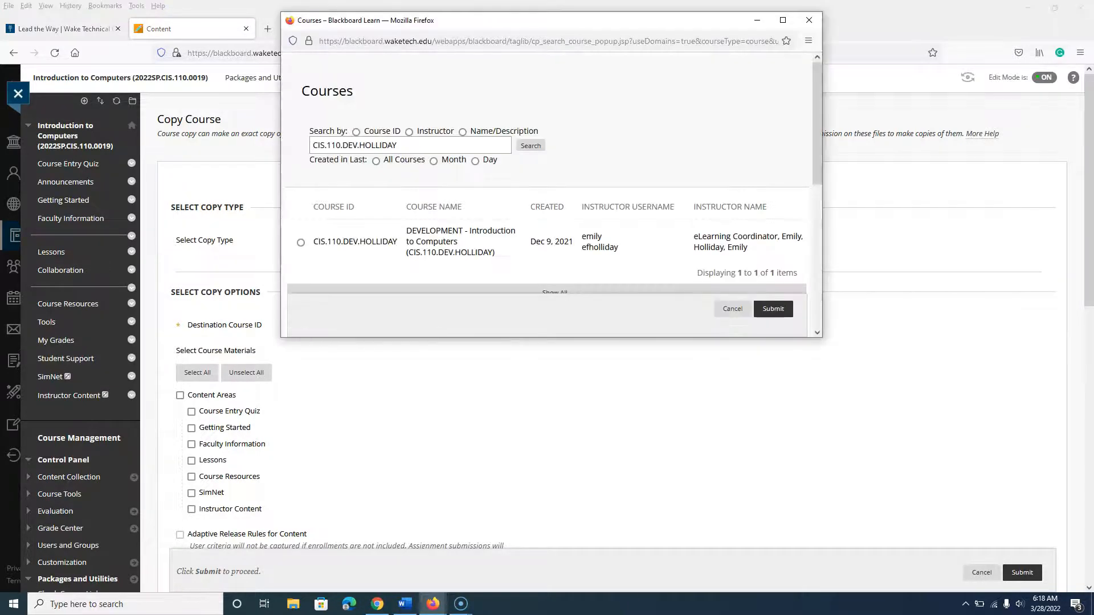
{"action": "mouse_move", "coordinate": [809, 19]}
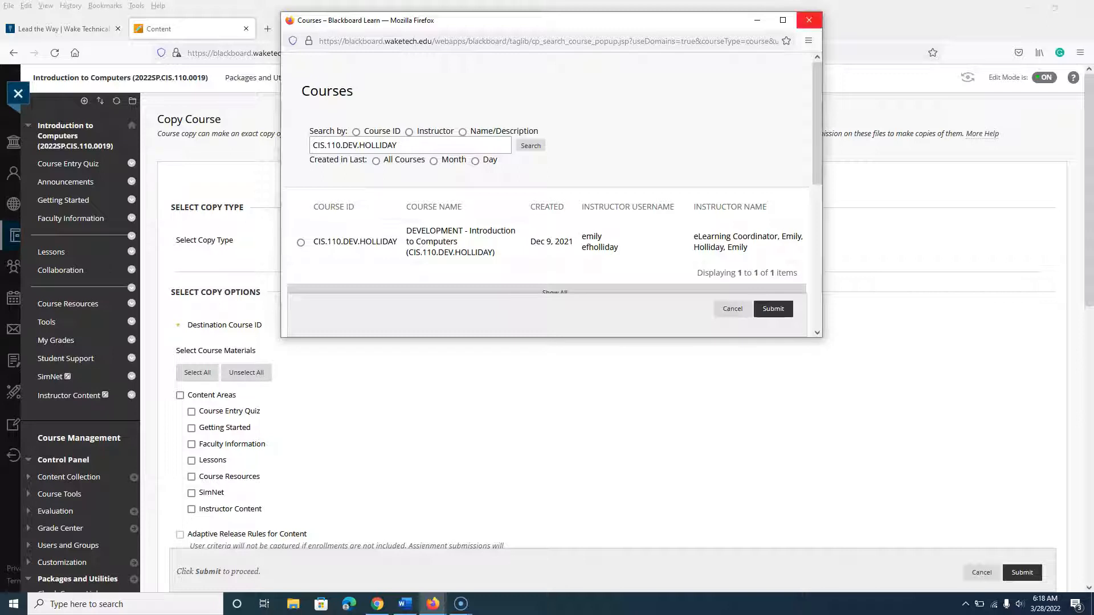
{"action": "left_click", "coordinate": [773, 309]}
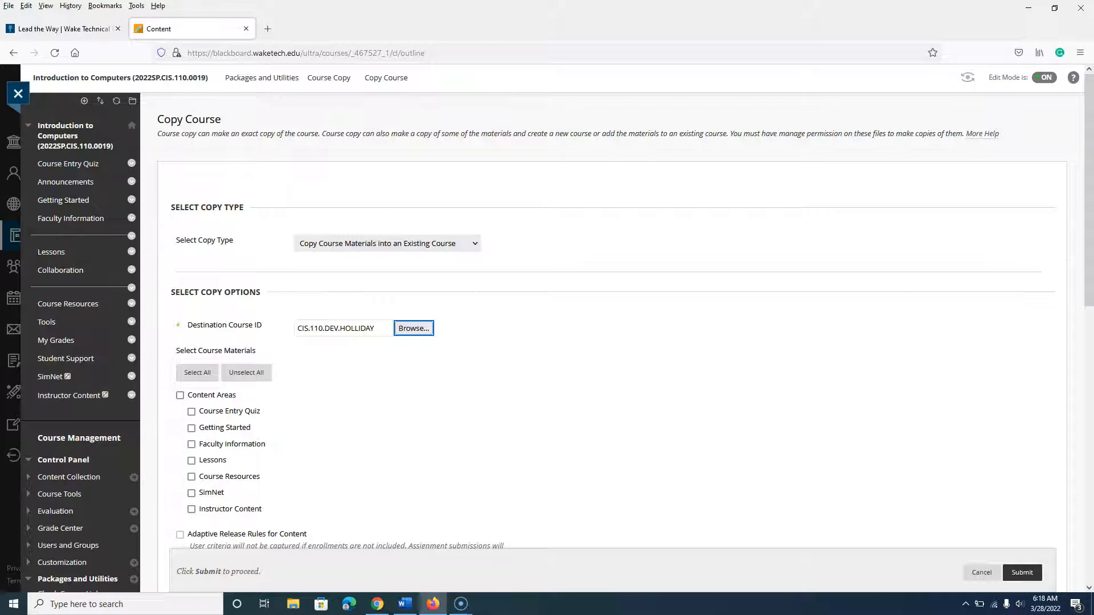
Select all course materials for copying, then exclude the Course Entry Quiz
{"action": "left_click", "coordinate": [197, 372]}
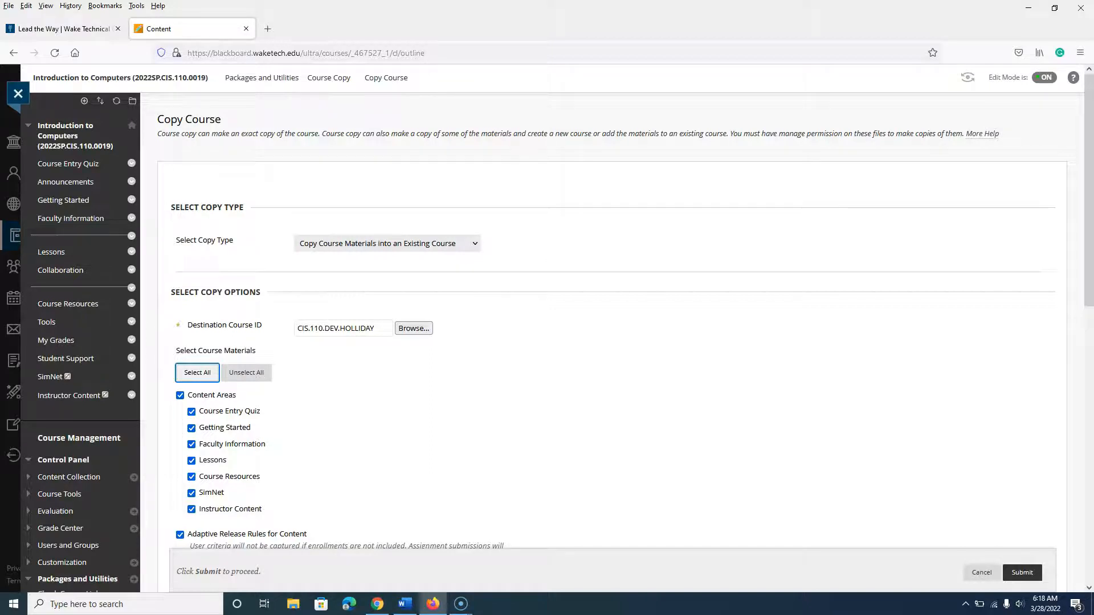
{"action": "left_click", "coordinate": [230, 411]}
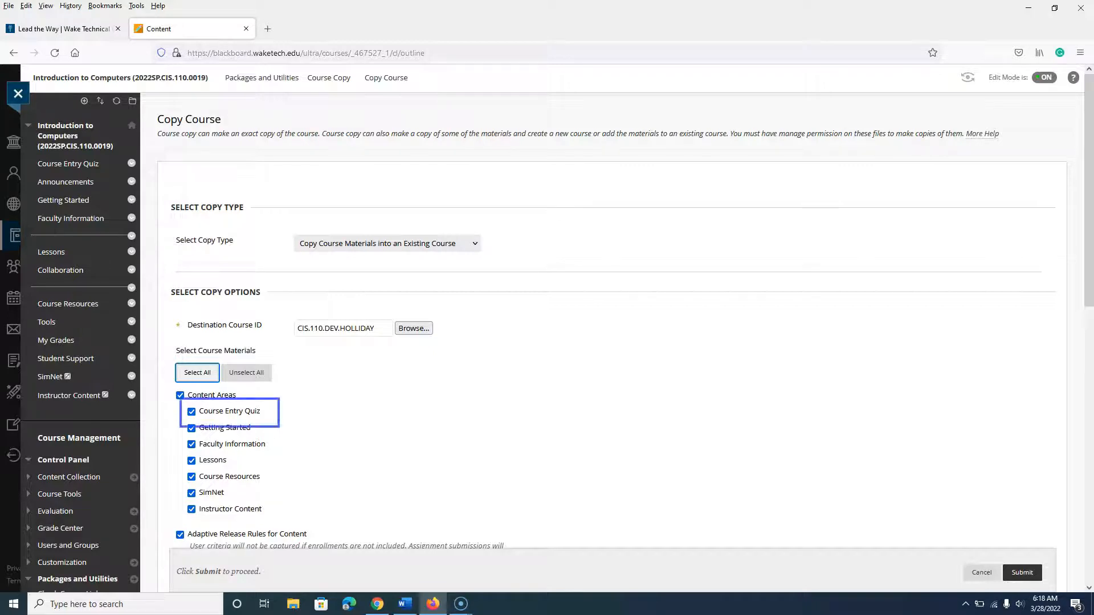
{"action": "left_click", "coordinate": [192, 412]}
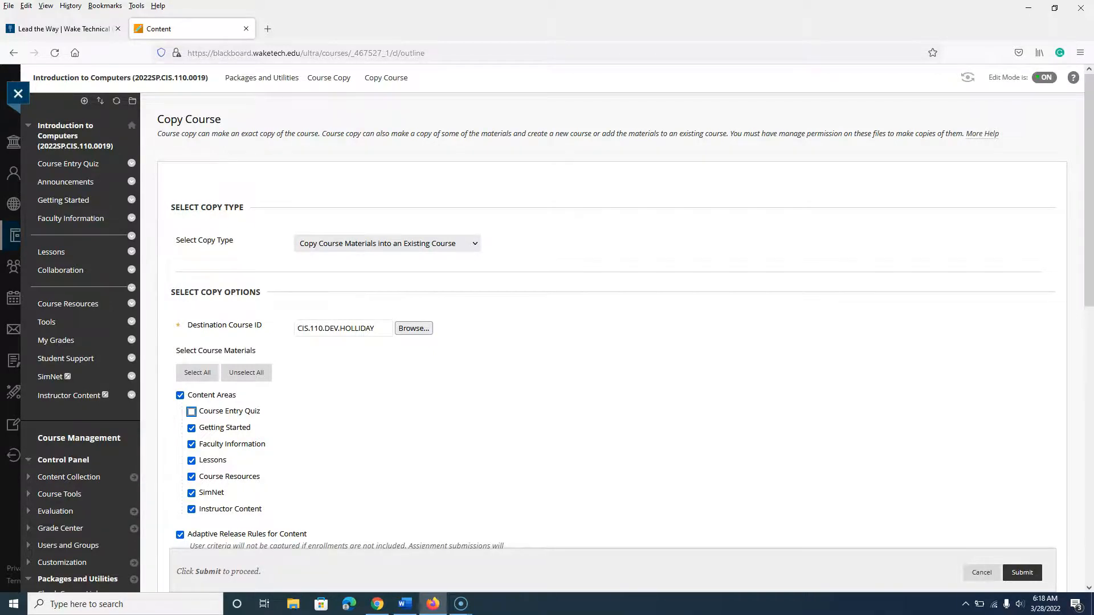
Set the Discussion Board to copy only the forums, with no starter posts
{"action": "scroll", "scroll_direction": "down", "scroll_amount": 3}
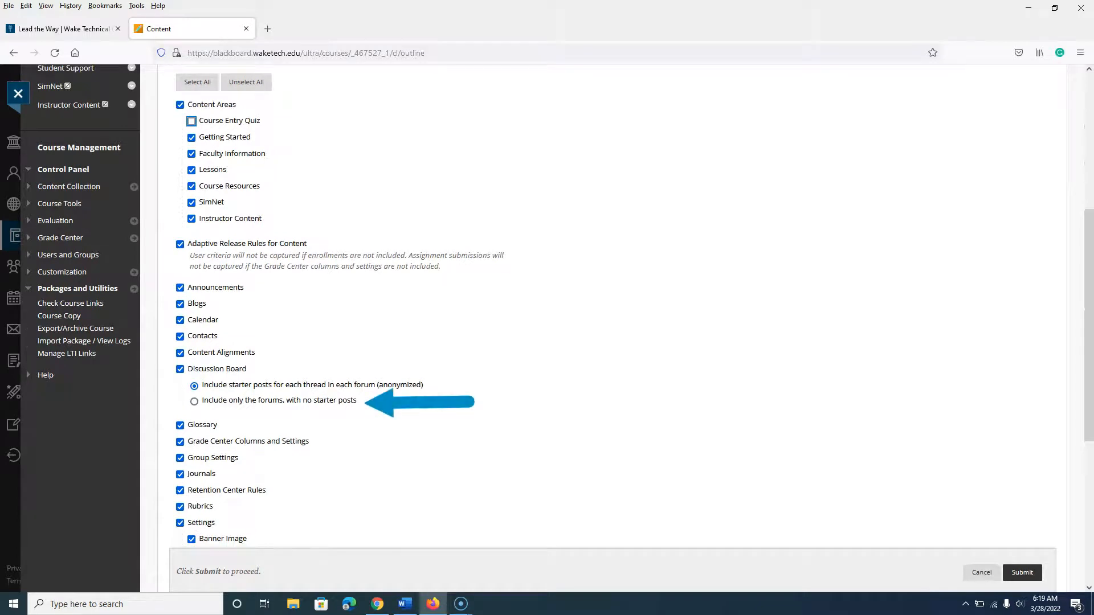
{"action": "left_click", "coordinate": [195, 402]}
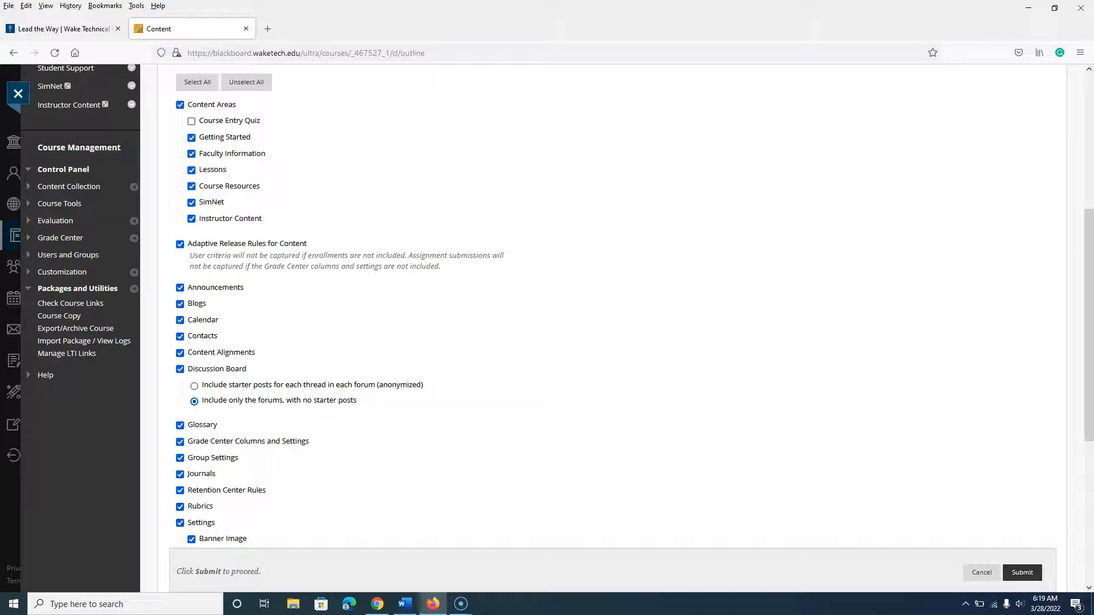
{"action": "left_click", "coordinate": [194, 400]}
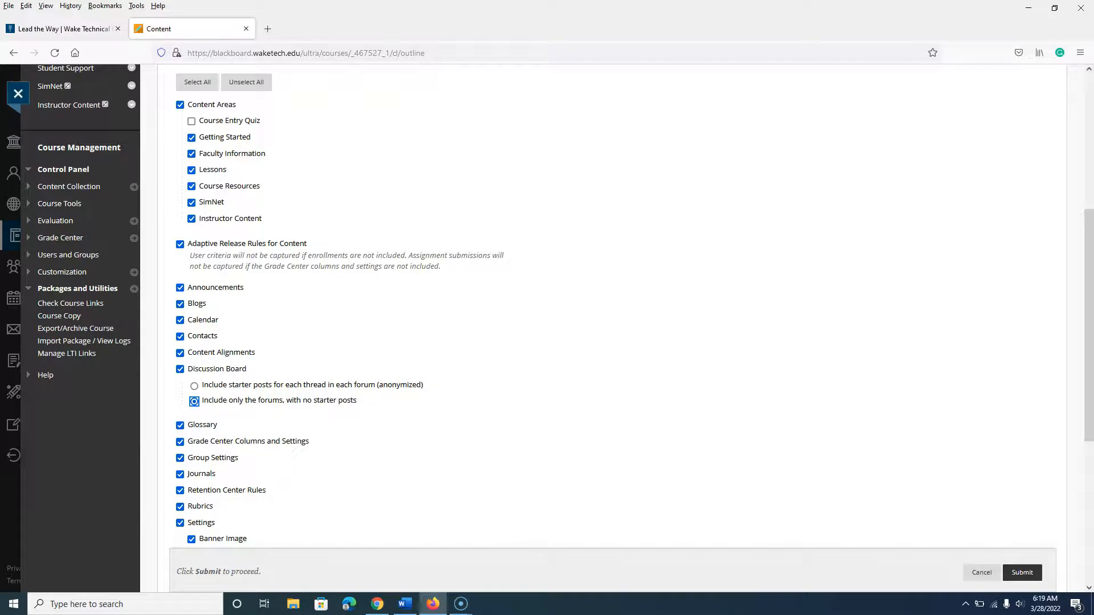
{"action": "scroll", "scroll_direction": "down", "scroll_amount": 3}
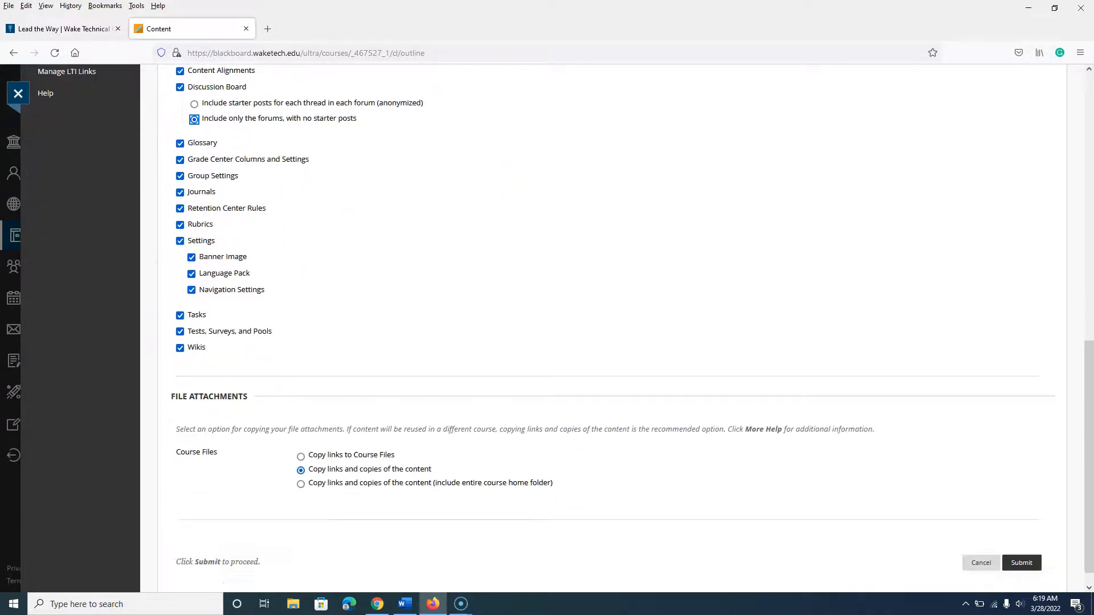
Submit the course copy request and get the copy-queued success notice
{"action": "scroll", "scroll_direction": "down", "scroll_amount": 3}
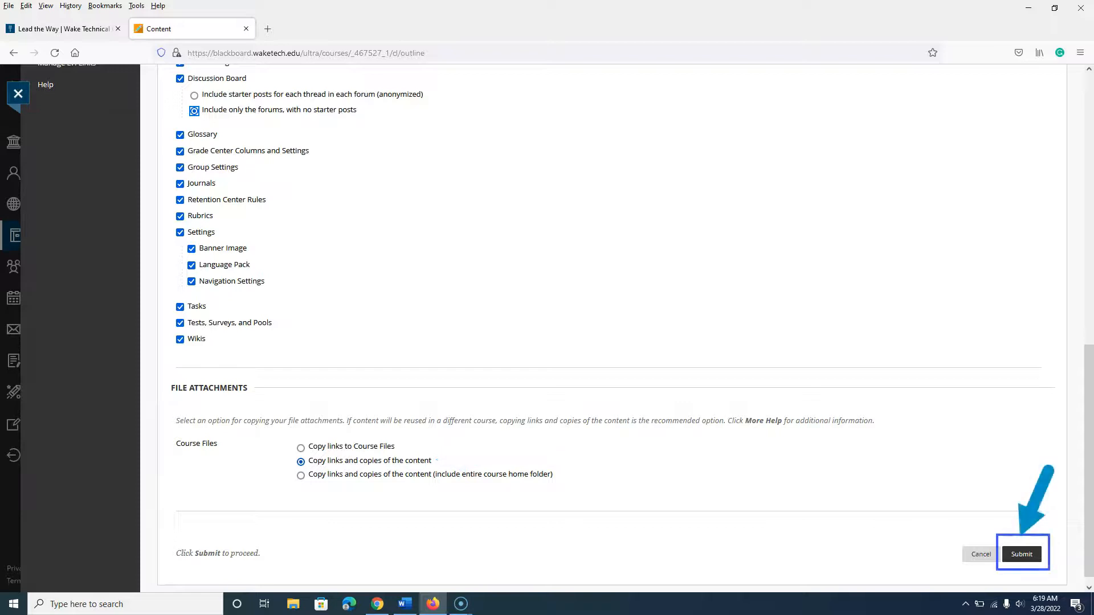
{"action": "left_click", "coordinate": [1021, 553]}
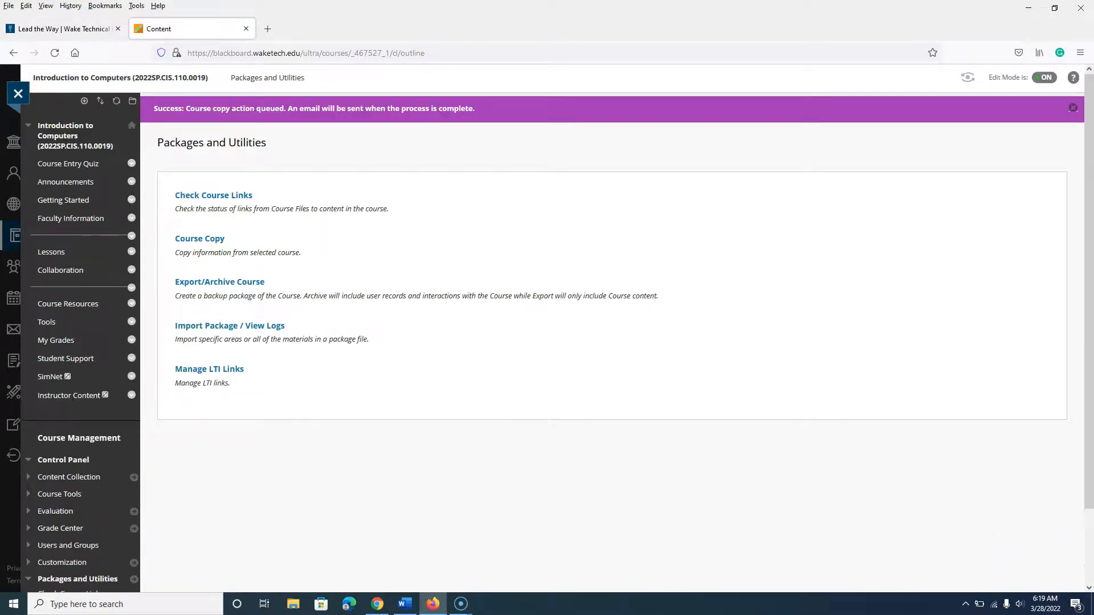